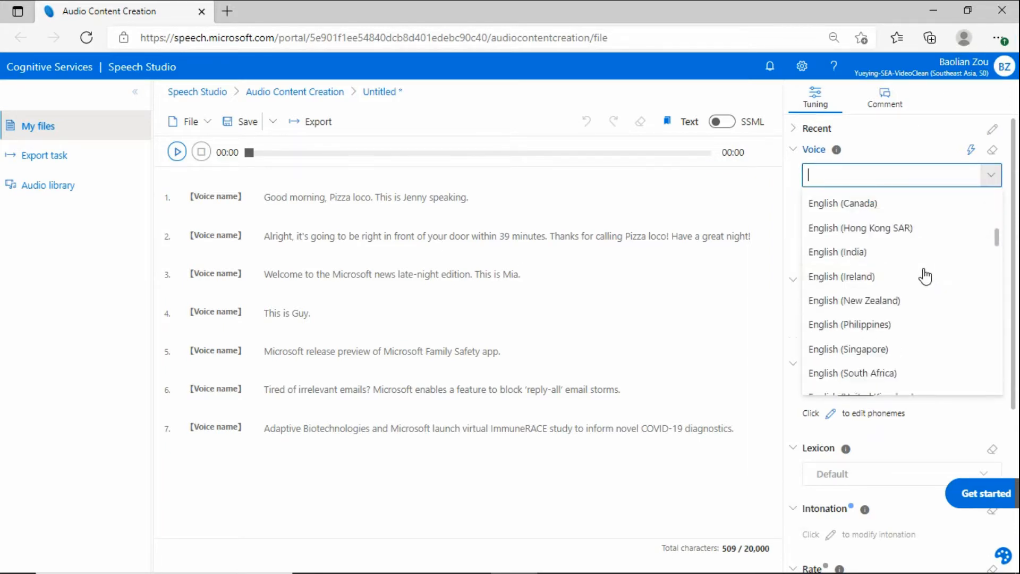
# Set the voice language to English (United States) and voice every sentence with Jenny.
pyautogui.scroll(-3)
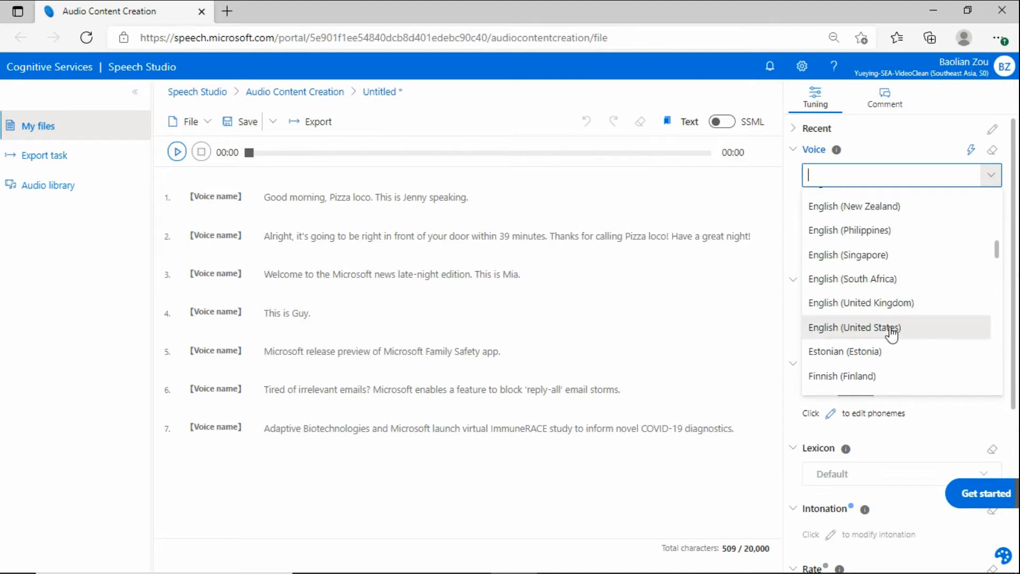
pyautogui.click(854, 327)
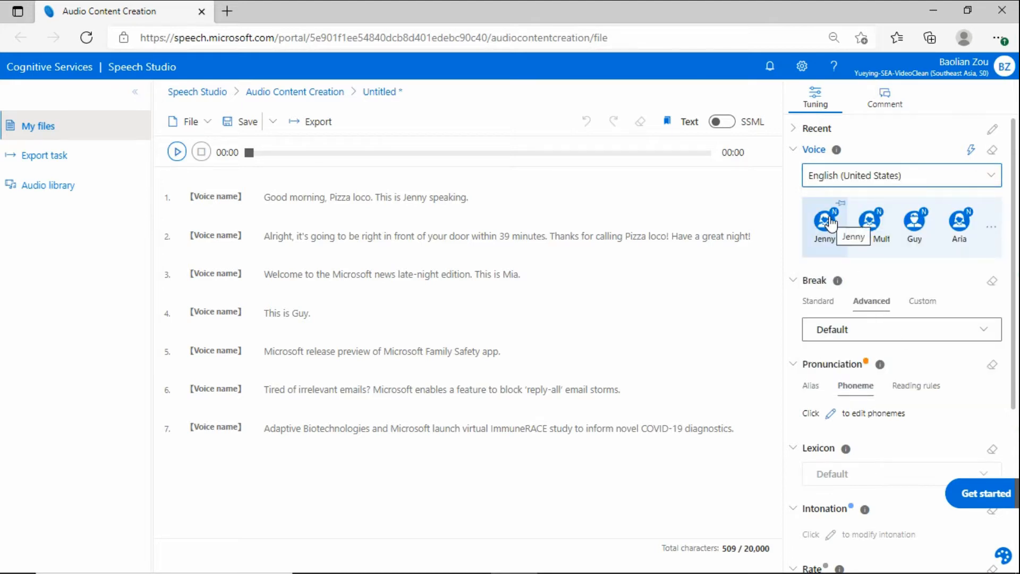
pyautogui.click(824, 224)
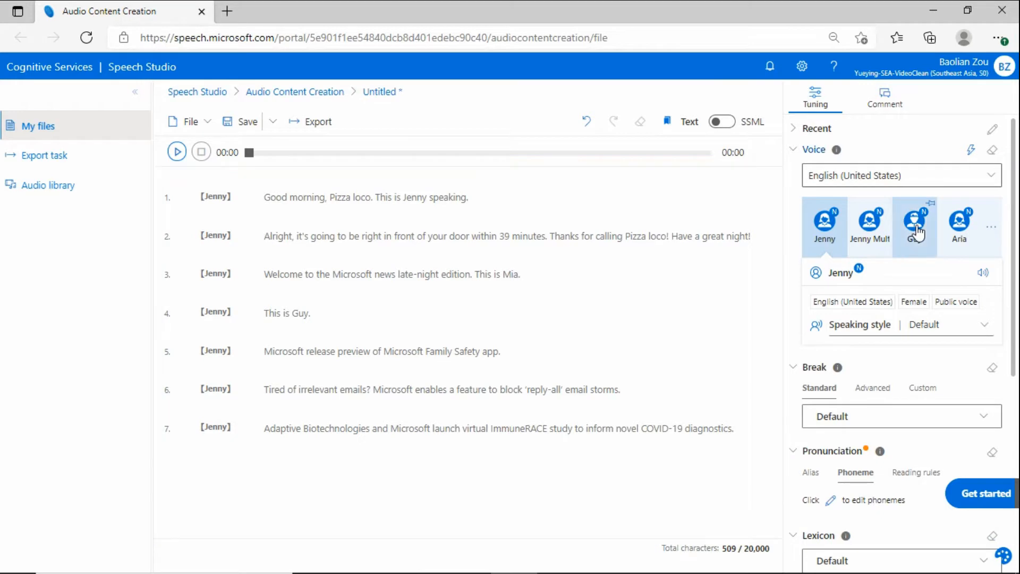
# Give sentence 2 Guy's voice and sentences 3–4 Aria's voice.
pyautogui.click(914, 223)
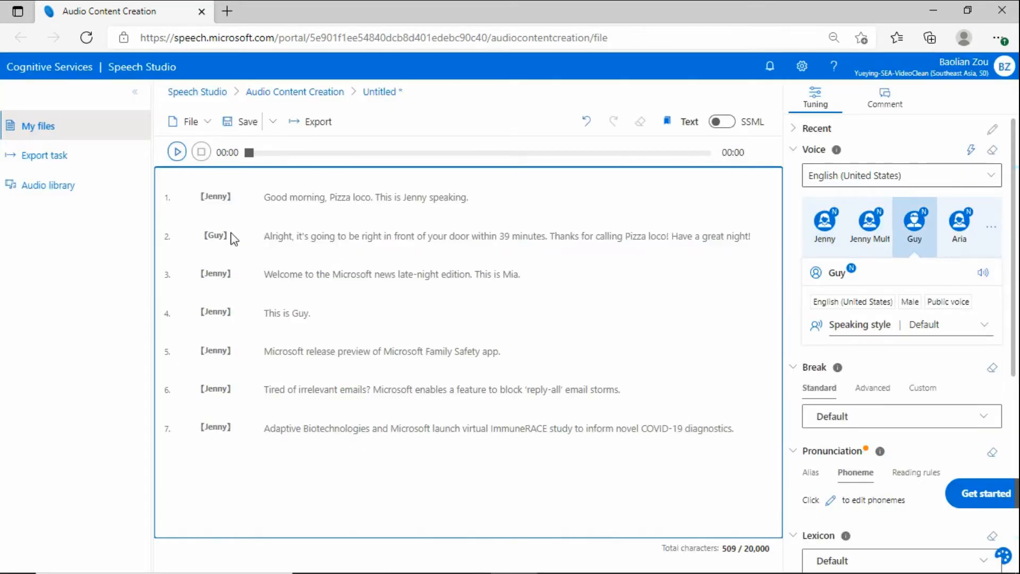
pyautogui.moveTo(265, 274); pyautogui.dragTo(310, 313)
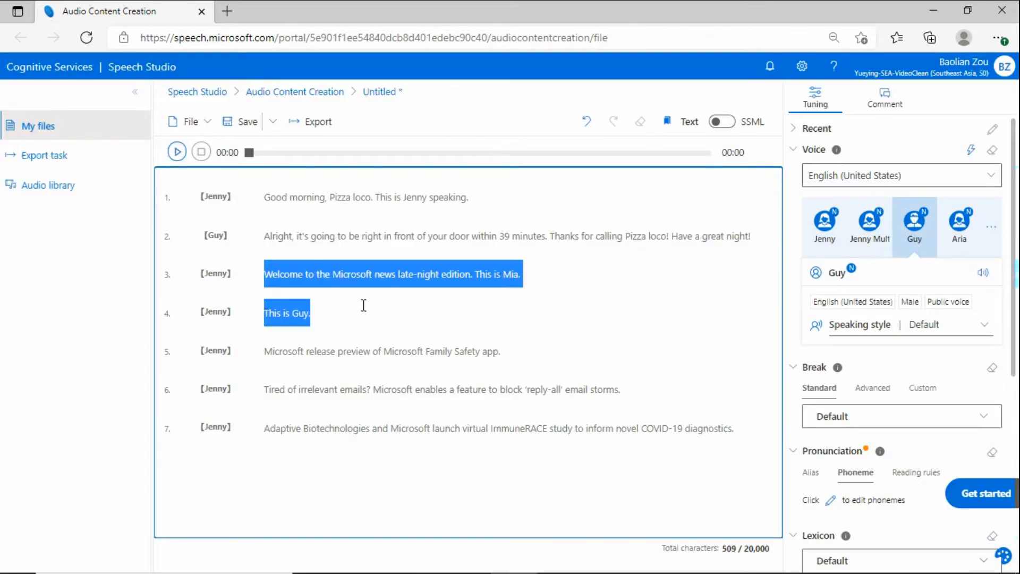
pyautogui.click(823, 226)
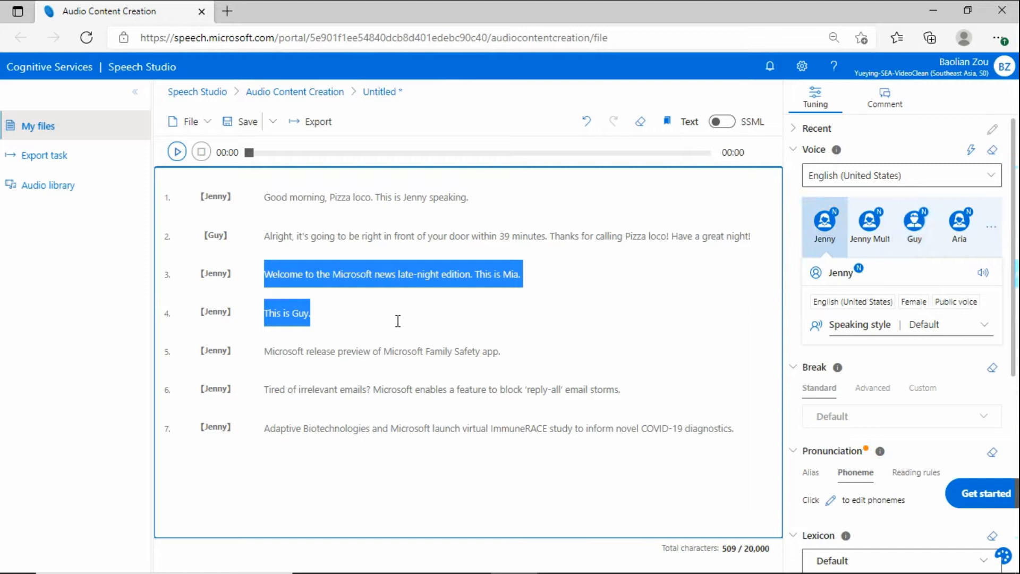
pyautogui.click(959, 222)
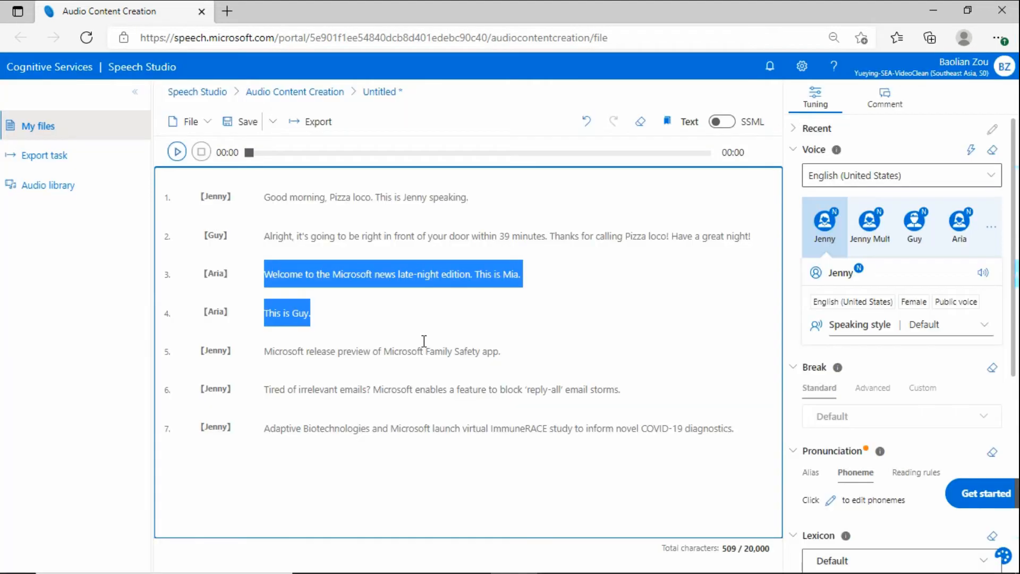
pyautogui.click(958, 225)
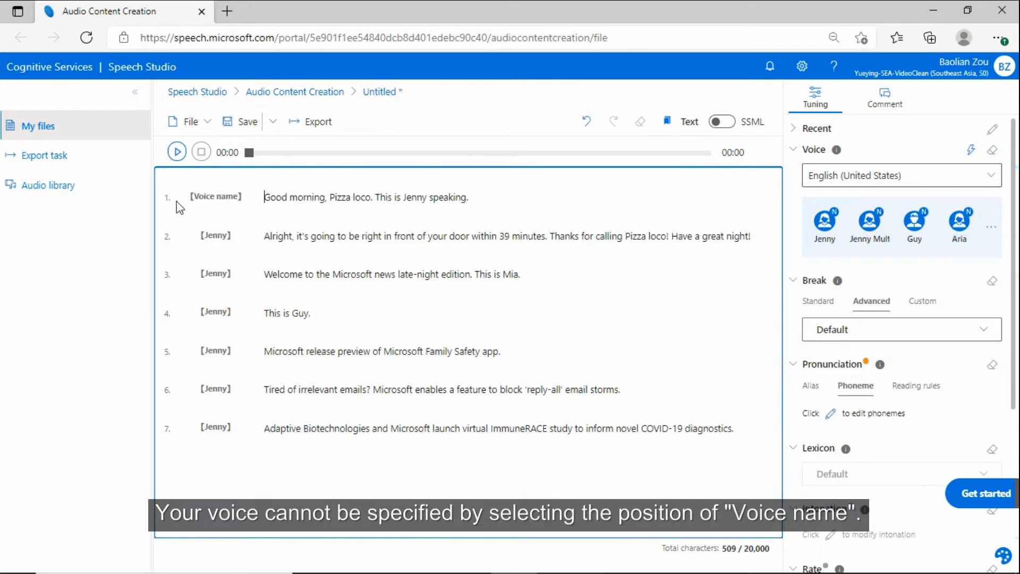
pyautogui.moveTo(230, 202)
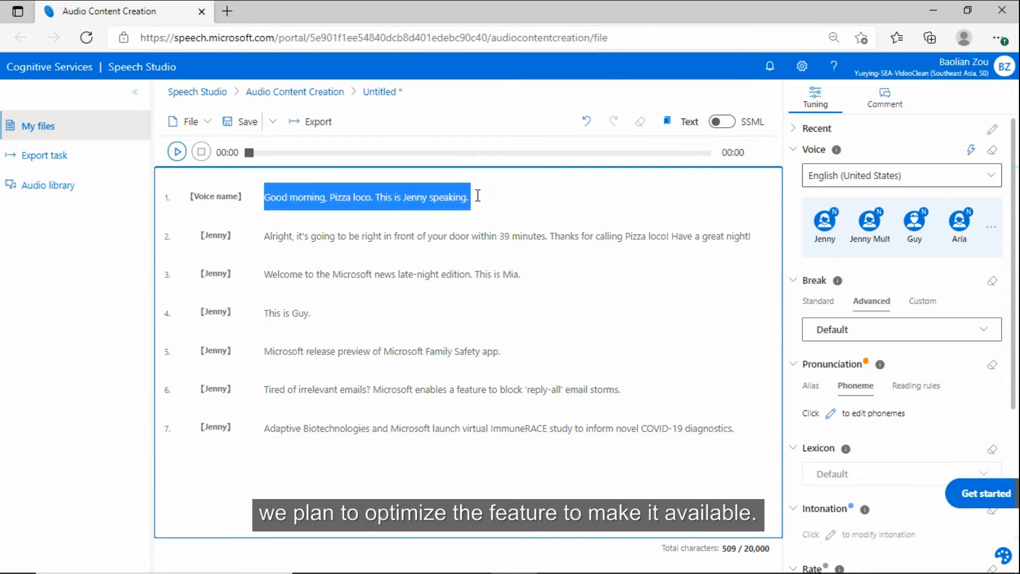
# Bring up the saved Test script with its Jenny, Guy, Aria, Eric and Brandon voices.
pyautogui.click(825, 224)
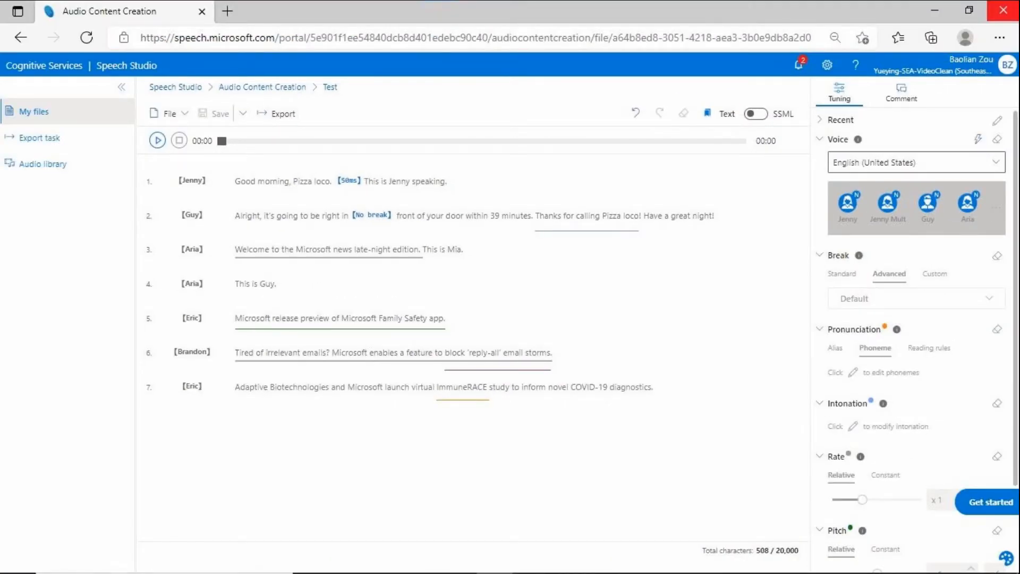
# Play the script, correct sentence 2 to '39 minutes', and replay from about seven seconds.
pyautogui.click(157, 139)
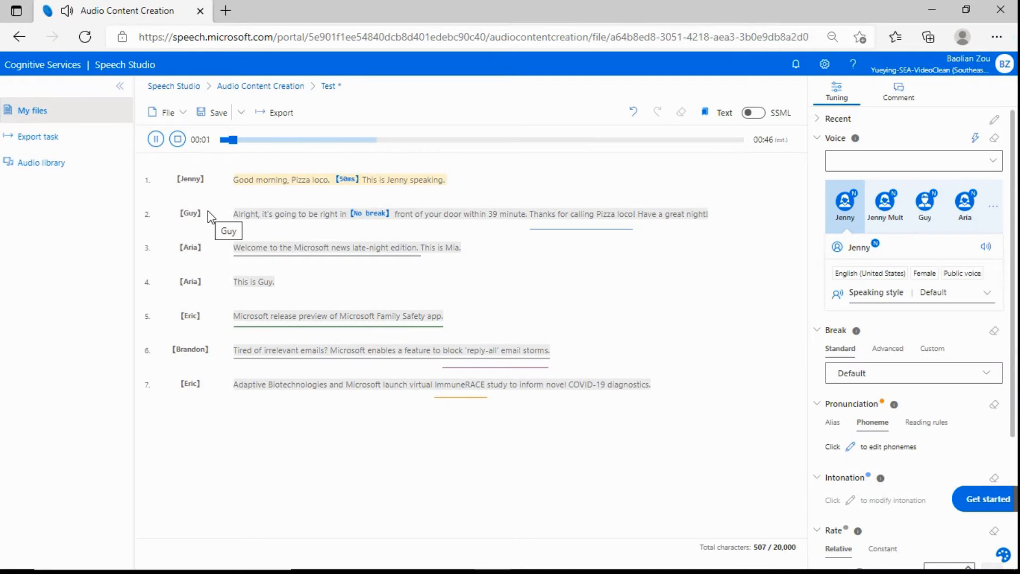
pyautogui.moveTo(207, 256)
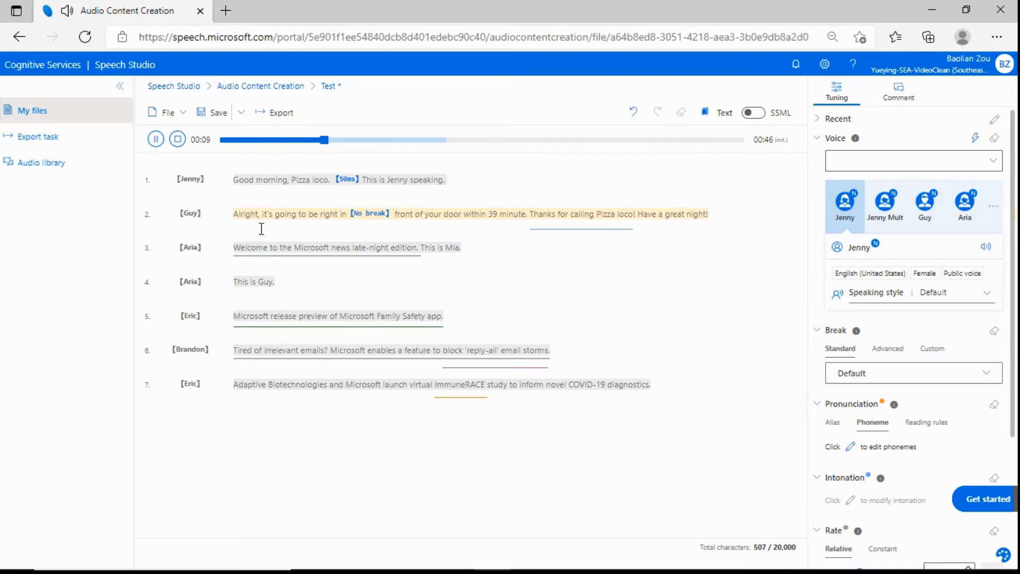
pyautogui.click(155, 139)
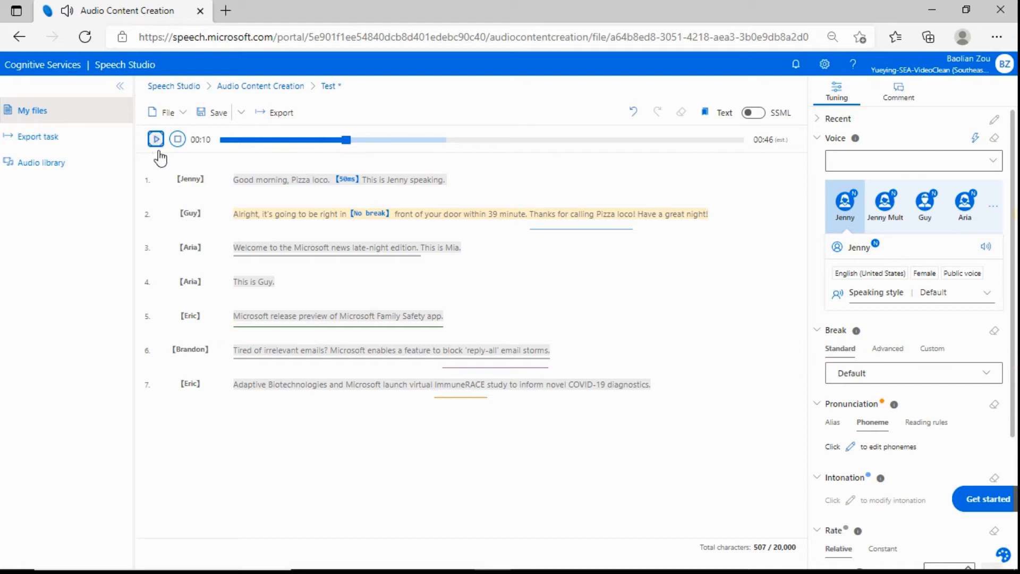
pyautogui.click(924, 205)
pyautogui.write('s')
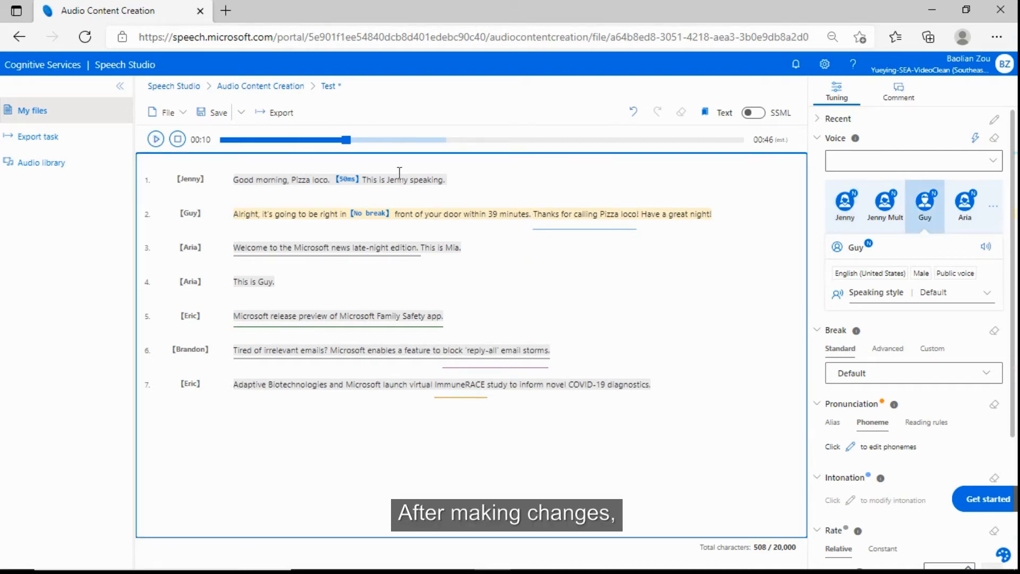
pyautogui.moveTo(345, 140); pyautogui.dragTo(306, 139)
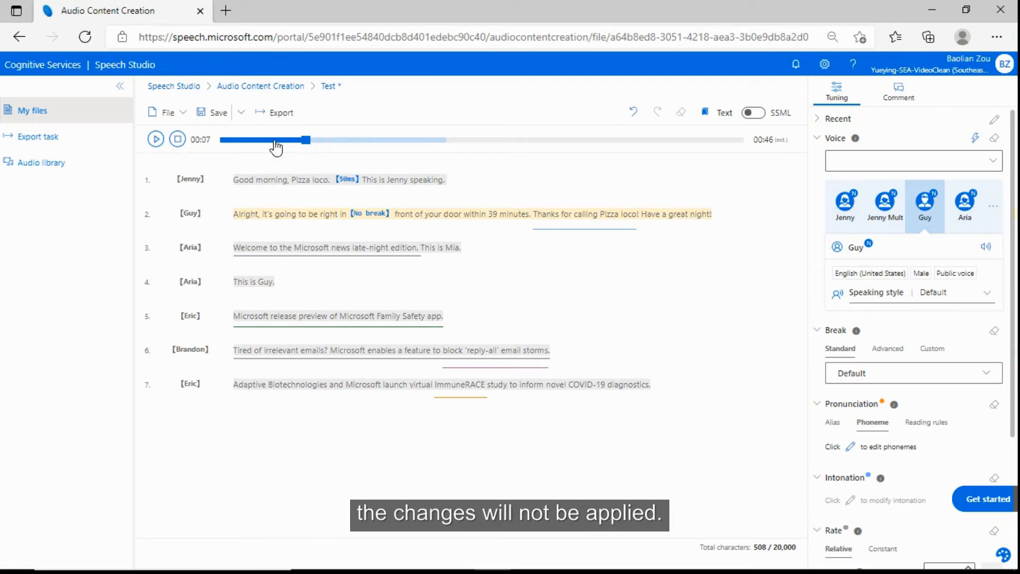
pyautogui.click(155, 140)
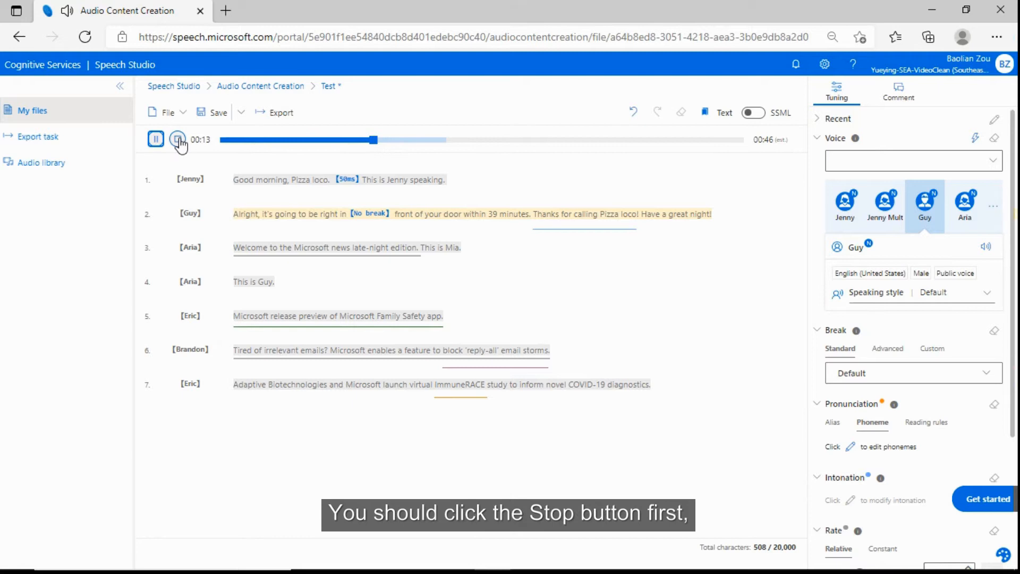
pyautogui.click(178, 138)
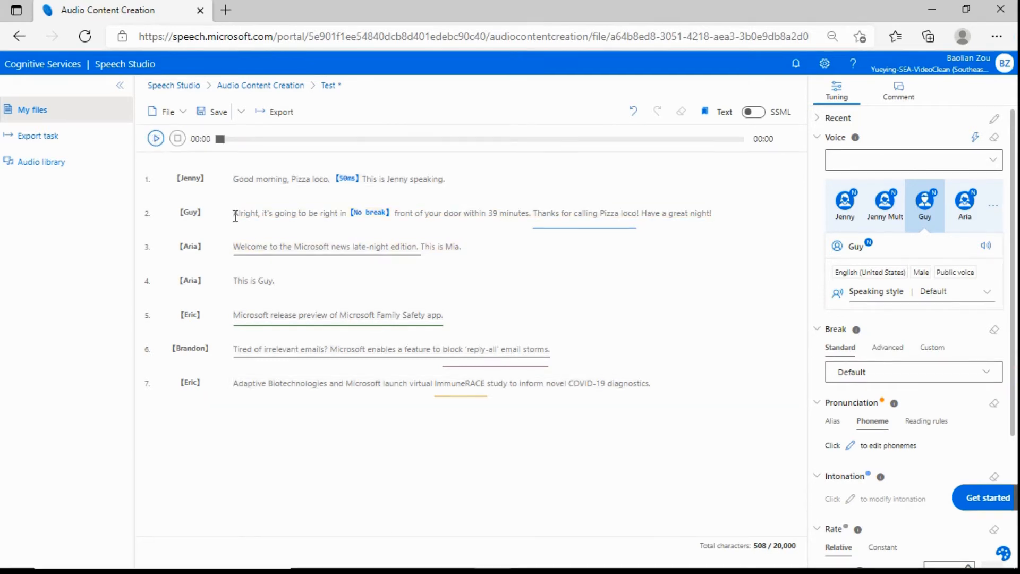
# Listen to sentence 2 up to '39 minutes.' alone, then save the Test script.
pyautogui.moveTo(234, 212); pyautogui.dragTo(531, 213)
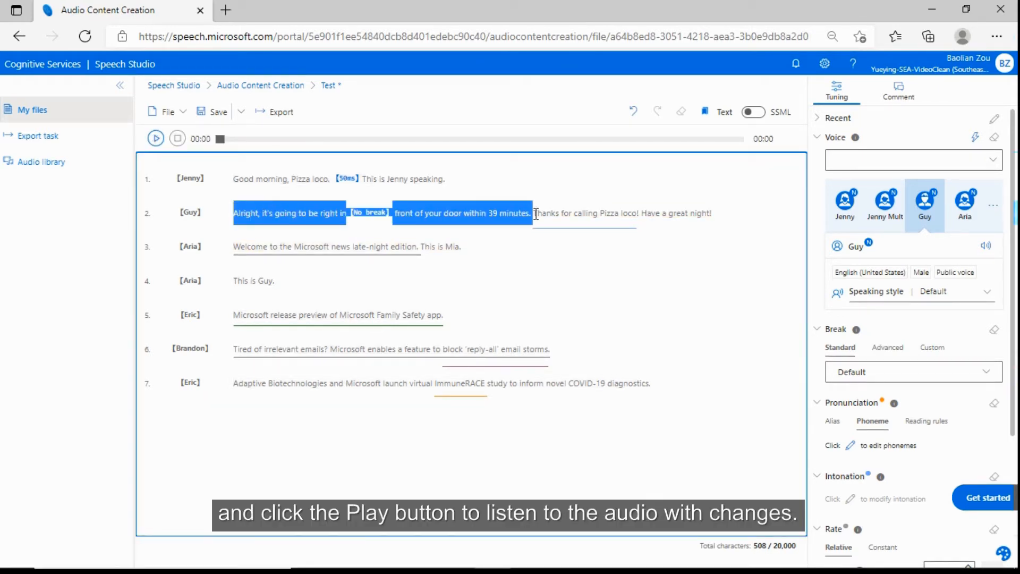
pyautogui.click(156, 139)
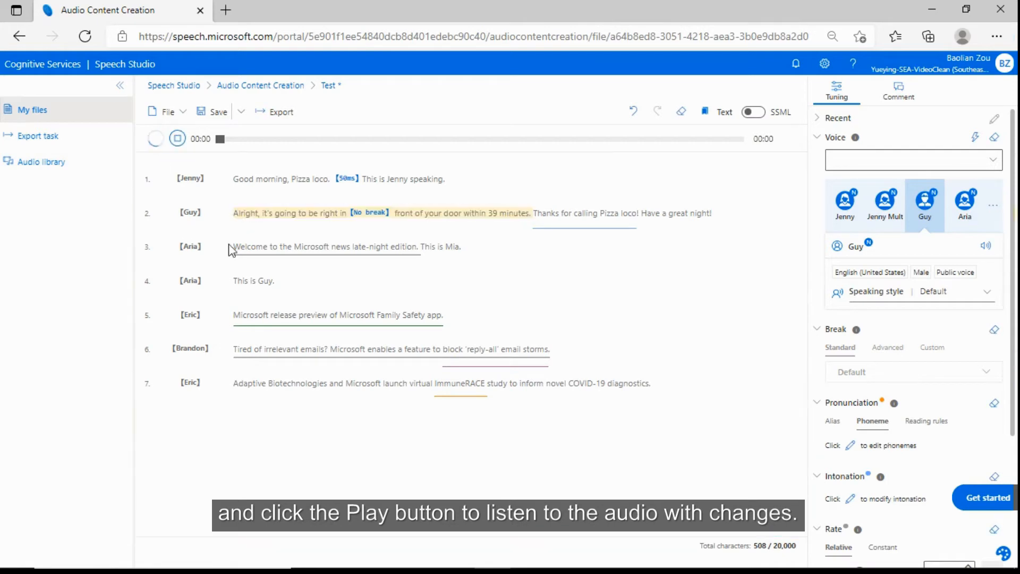
pyautogui.click(156, 139)
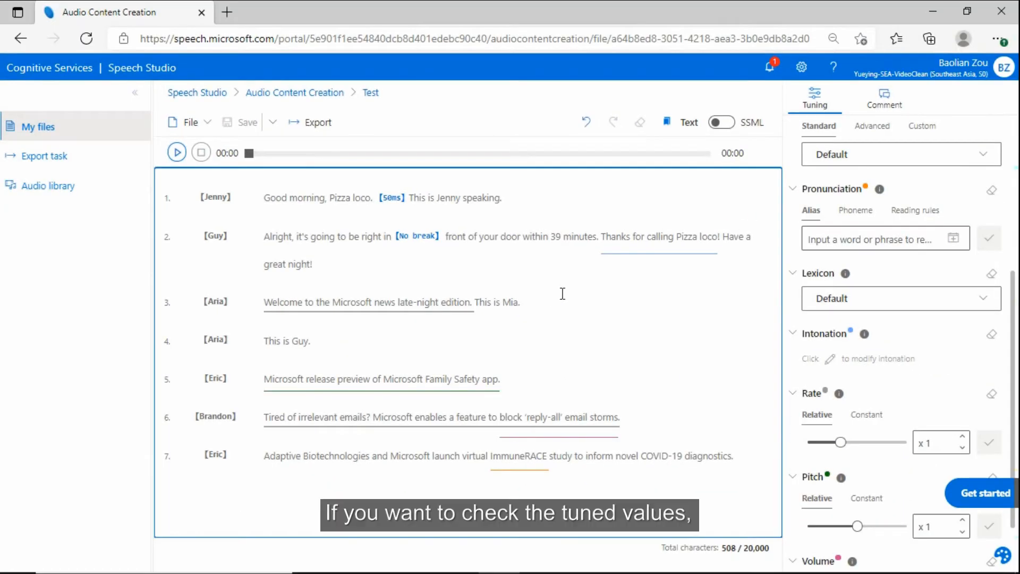
# Inspect the tuned phrases of sentence 2, showing values such as rate x0.8.
pyautogui.click(658, 236)
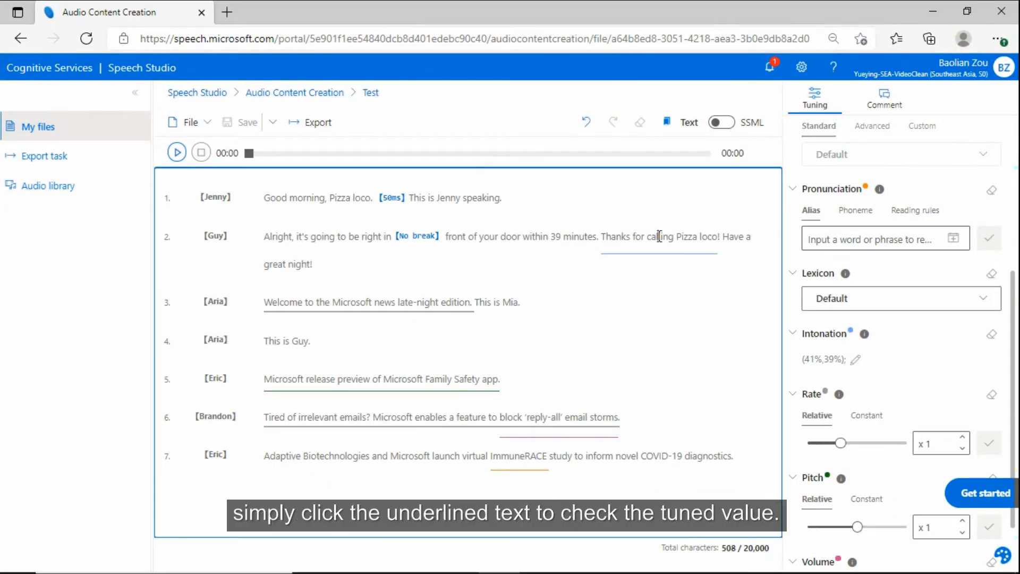
pyautogui.click(875, 239)
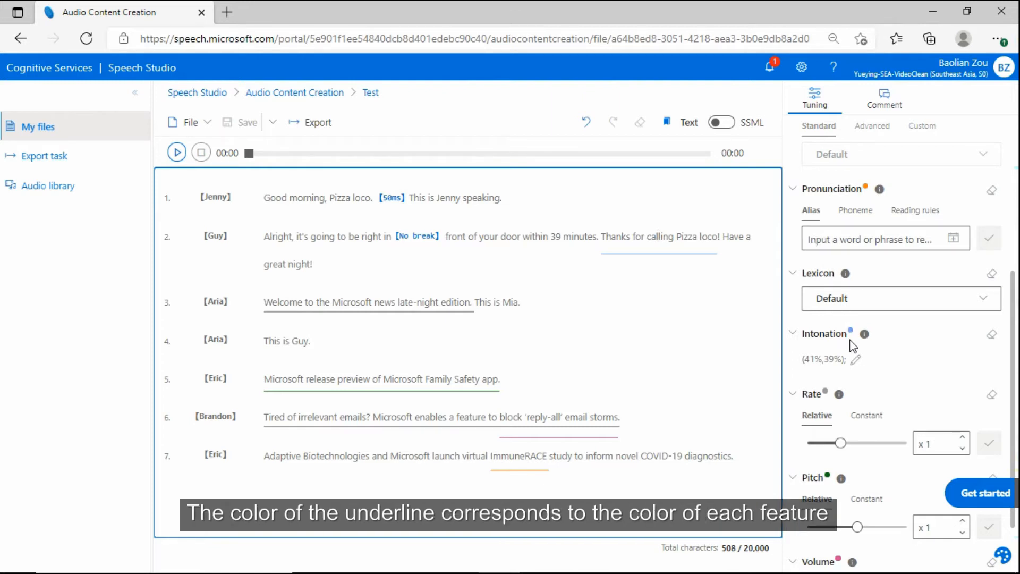
pyautogui.moveTo(842, 442); pyautogui.dragTo(835, 442)
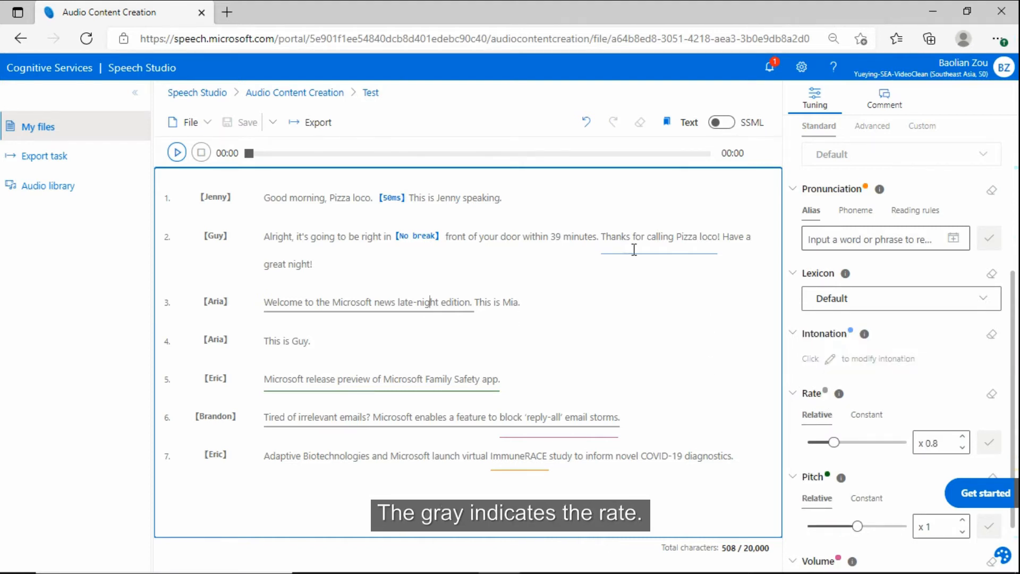
pyautogui.moveTo(864, 334)
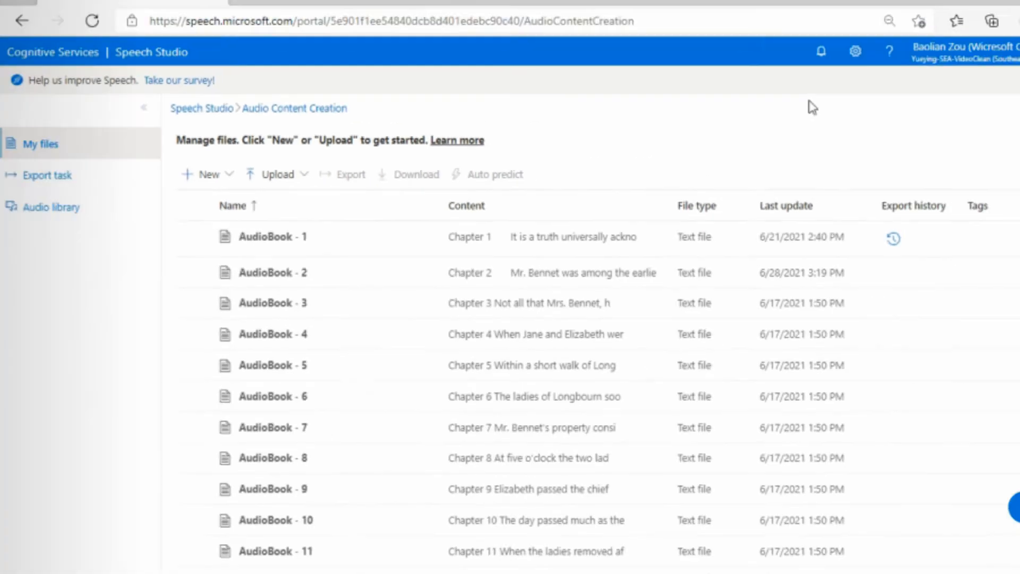
# Change the portal display language to 中文(简体) in General settings and apply it.
pyautogui.click(854, 65)
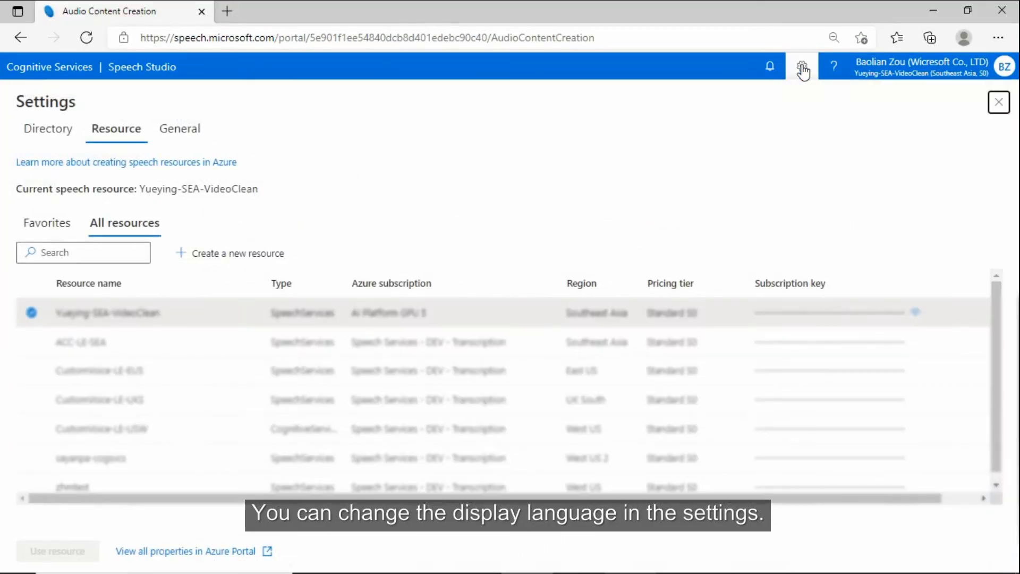
pyautogui.click(179, 128)
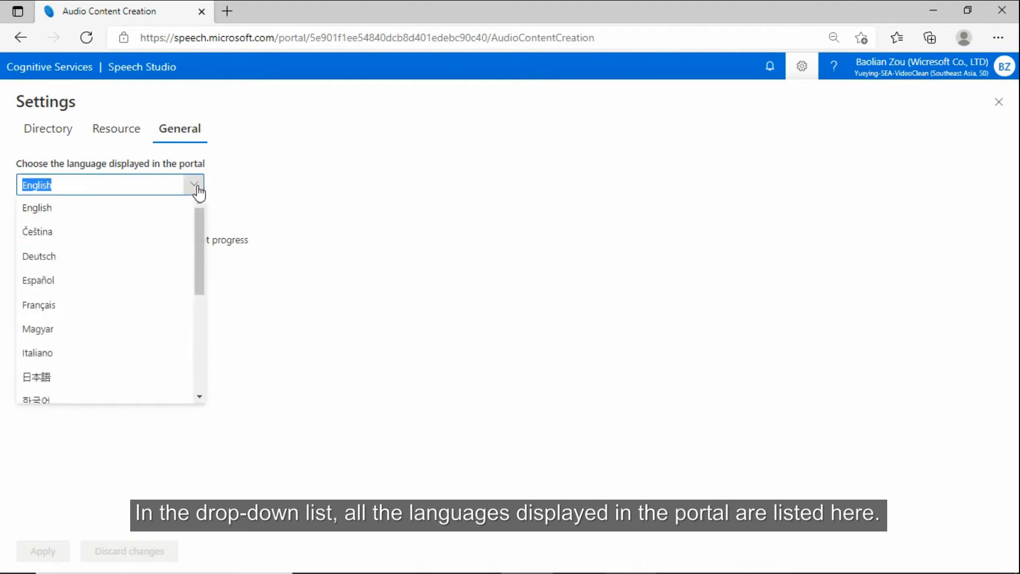
pyautogui.scroll(-3)
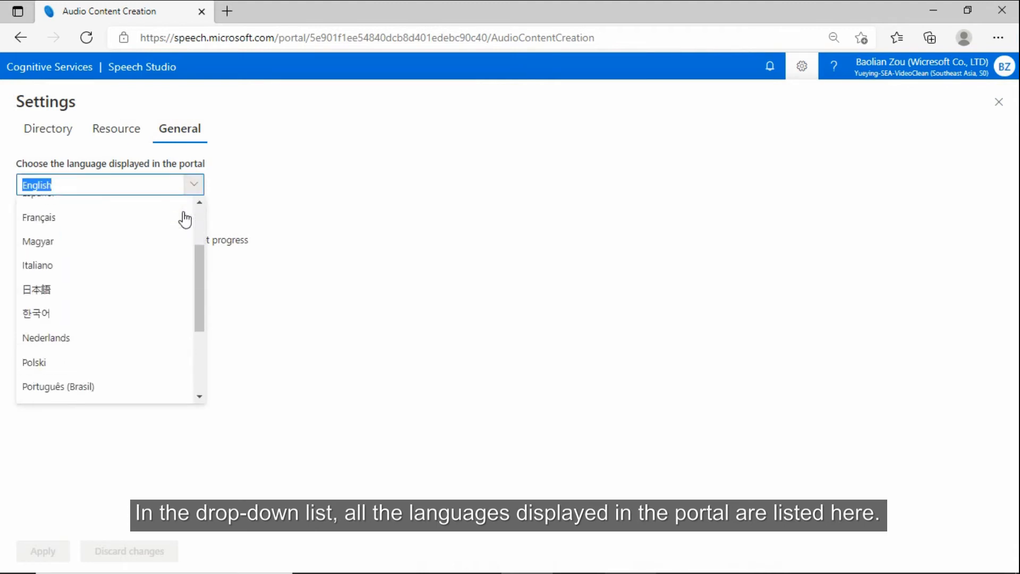
pyautogui.scroll(-3)
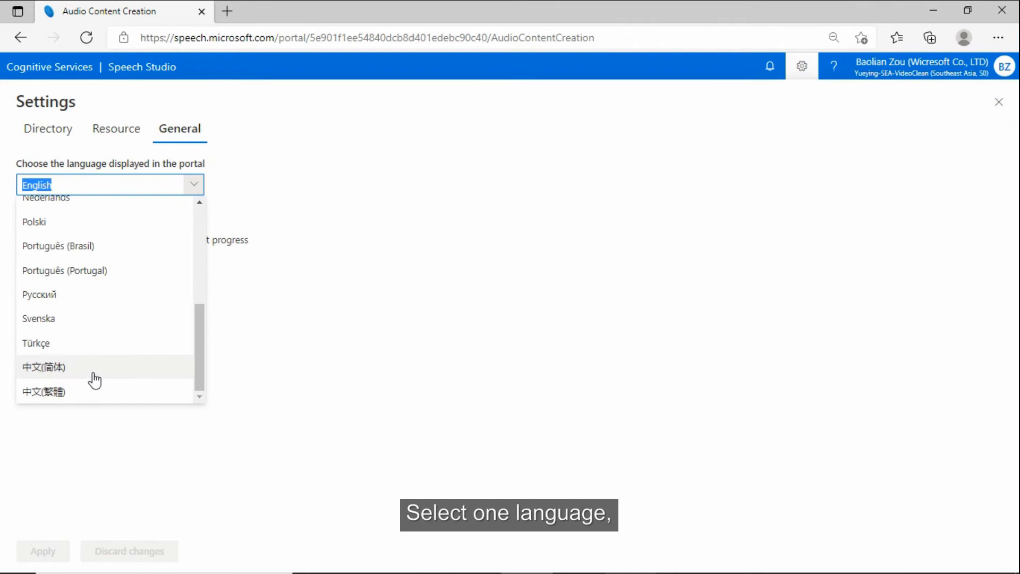
pyautogui.click(43, 366)
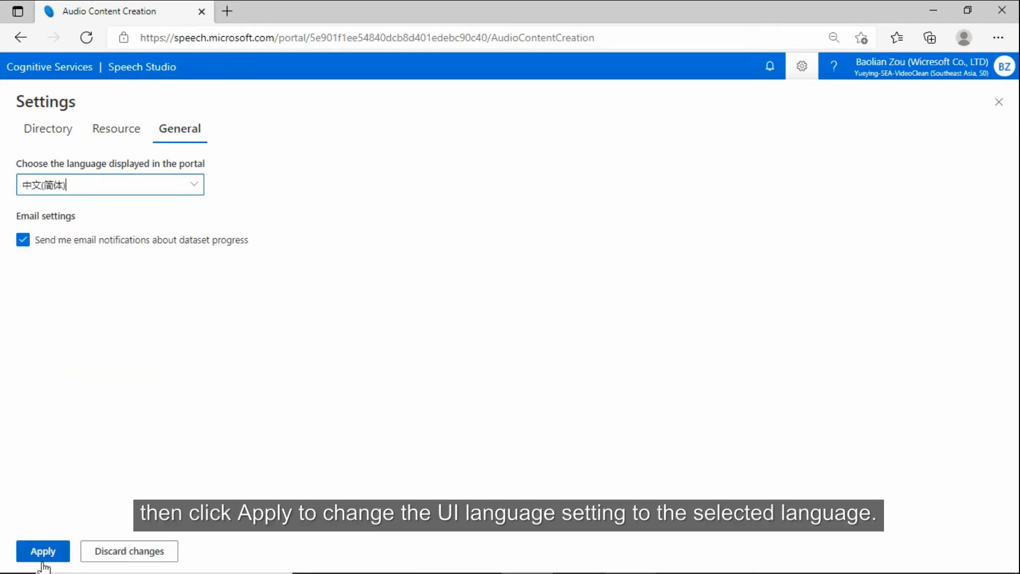
pyautogui.click(43, 552)
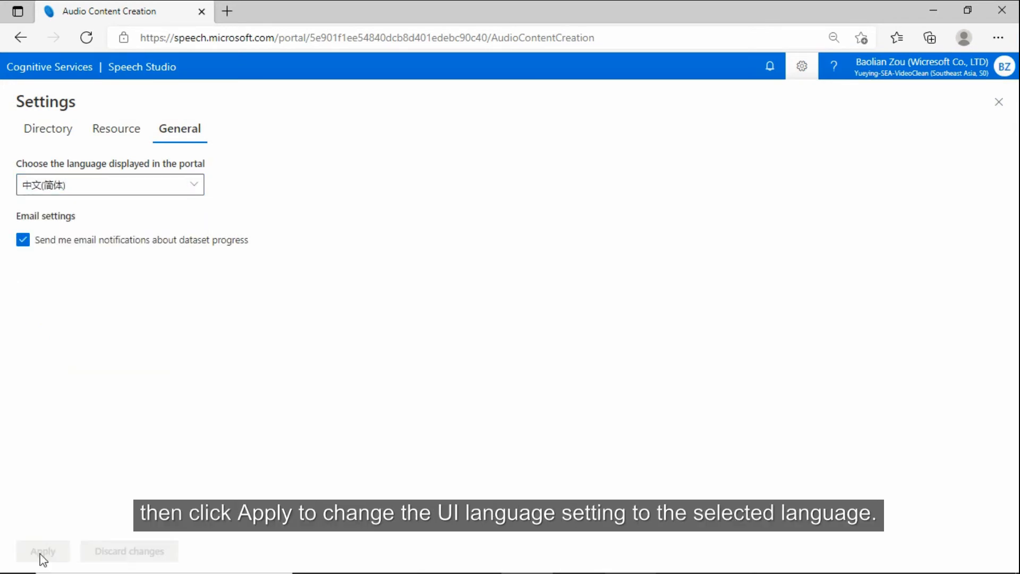
pyautogui.click(42, 552)
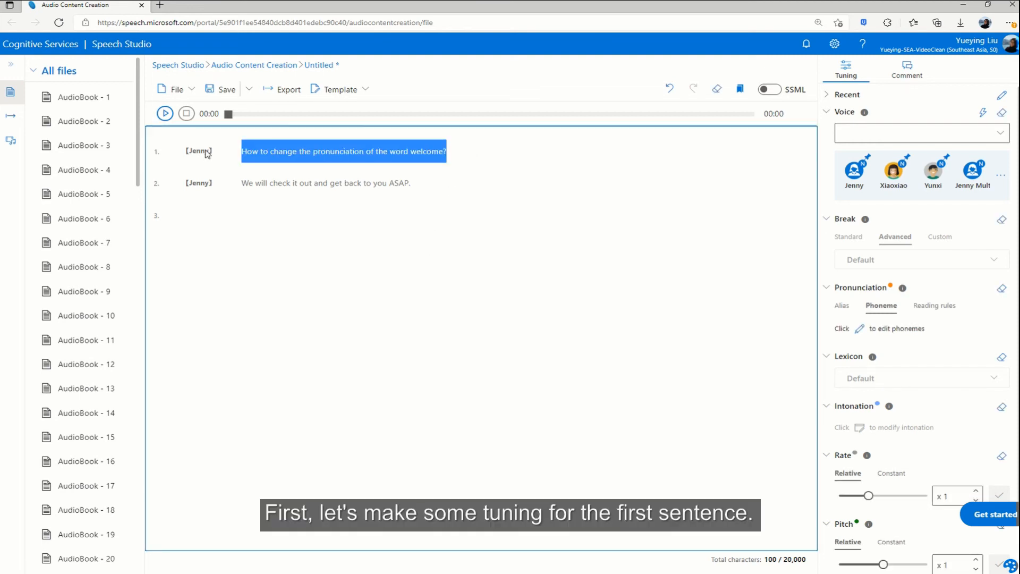
# Give sentence 1 Jenny's Chat style with rate x1.05 and pitch x0.96.
pyautogui.click(854, 170)
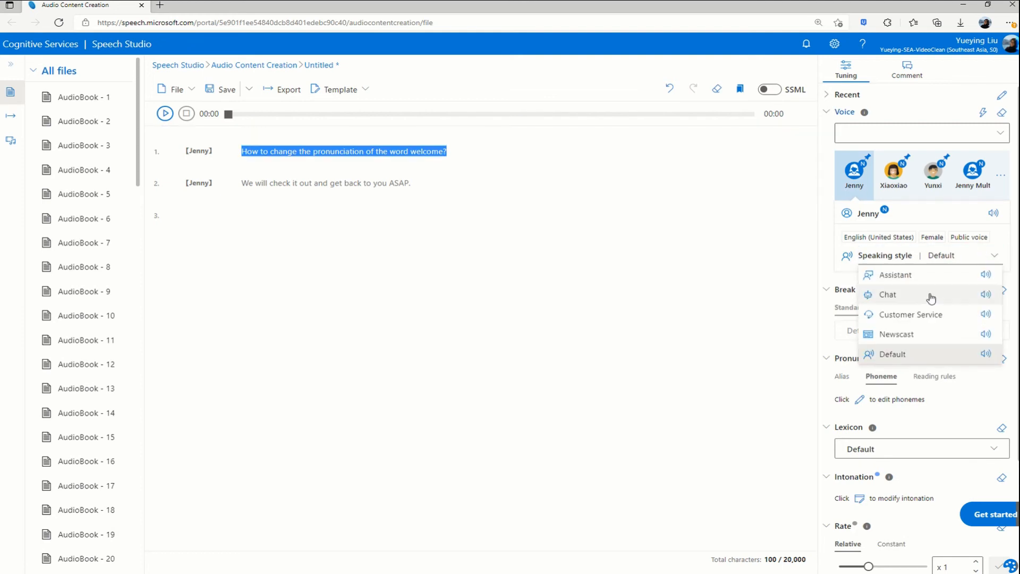
pyautogui.click(887, 294)
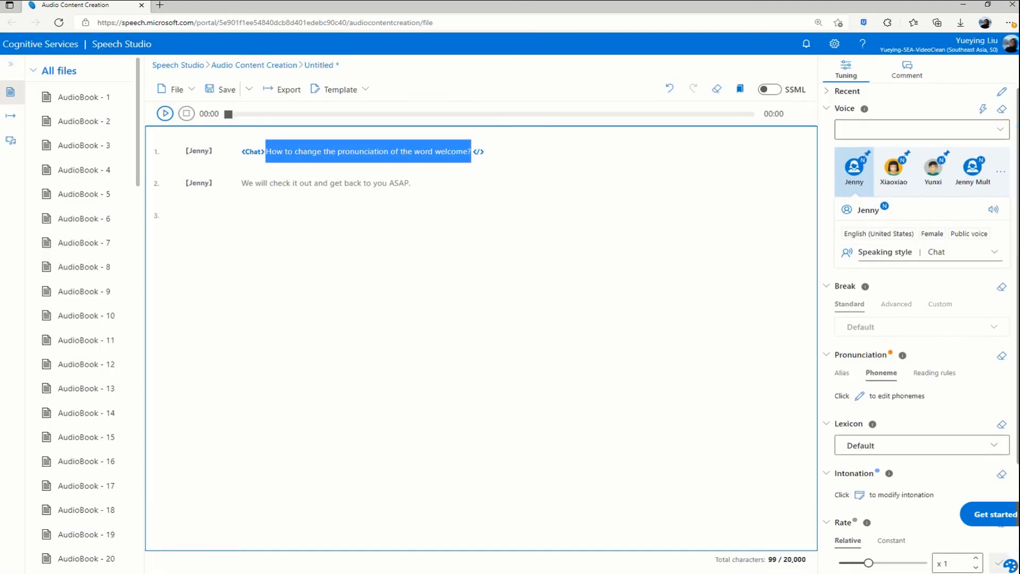
pyautogui.scroll(-3)
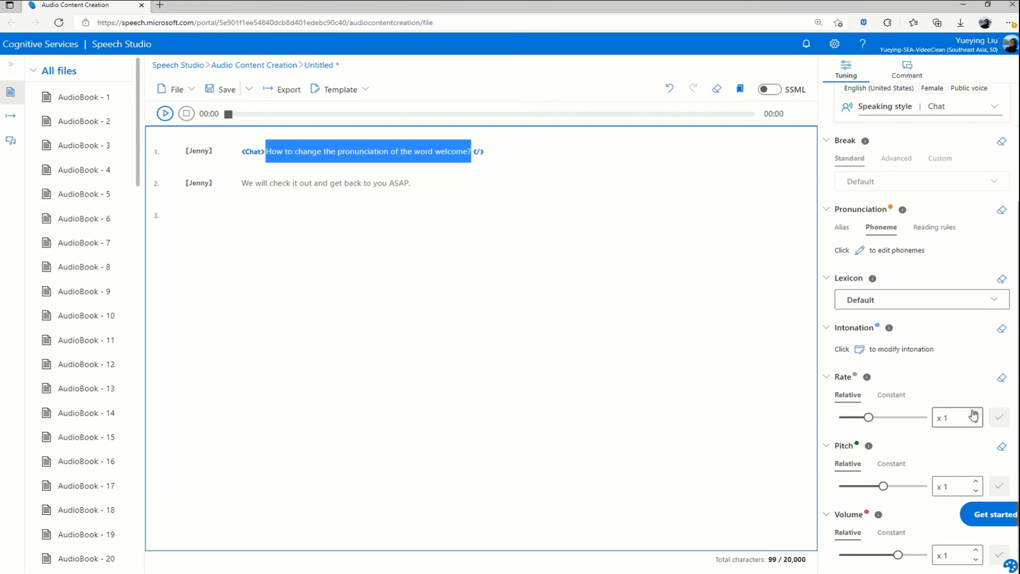
pyautogui.click(1000, 416)
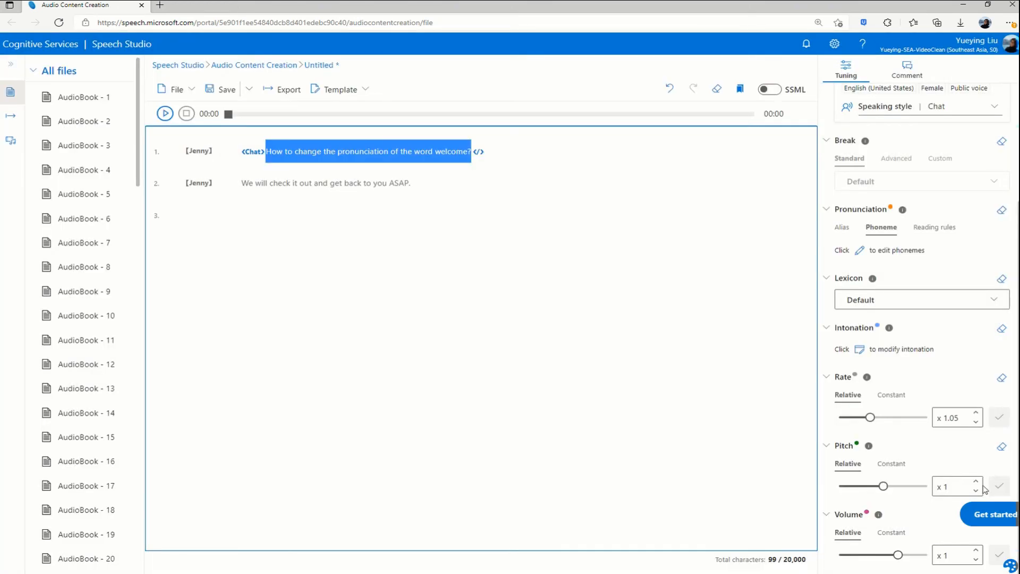
pyautogui.click(999, 487)
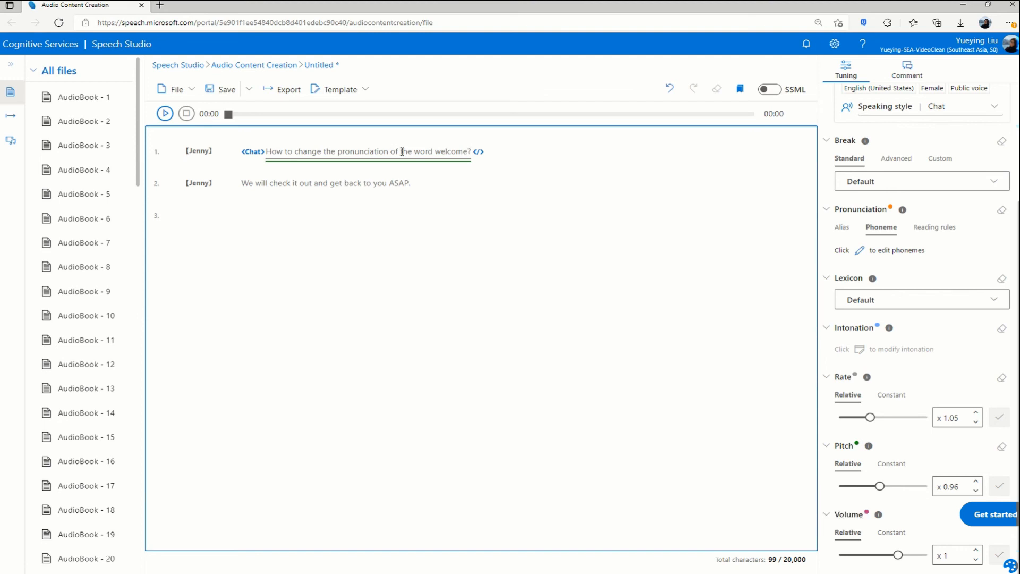
pyautogui.moveTo(421, 151)
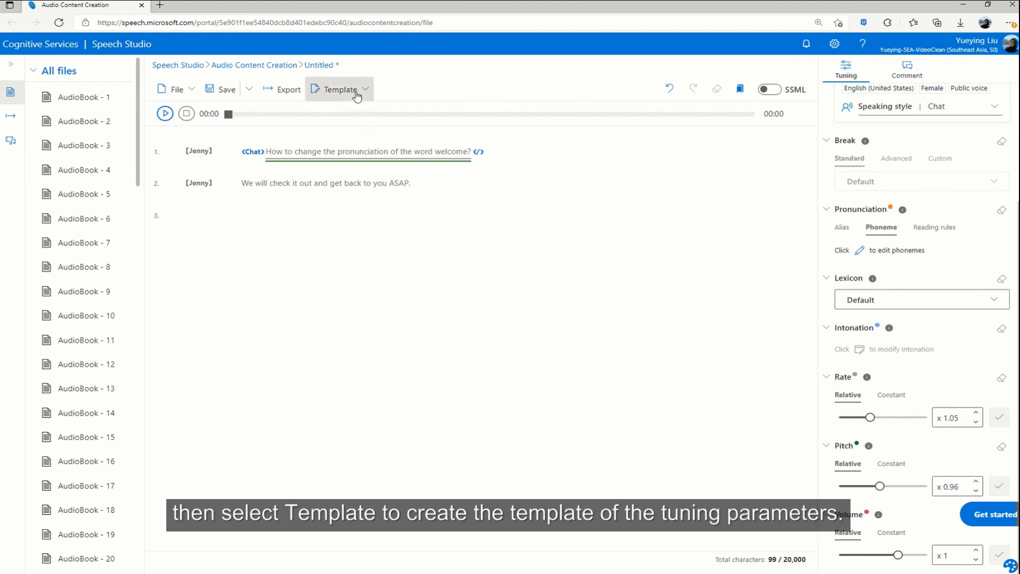
# Create tuning template Jenny1 from sentence 1 with all parameters kept.
pyautogui.click(340, 90)
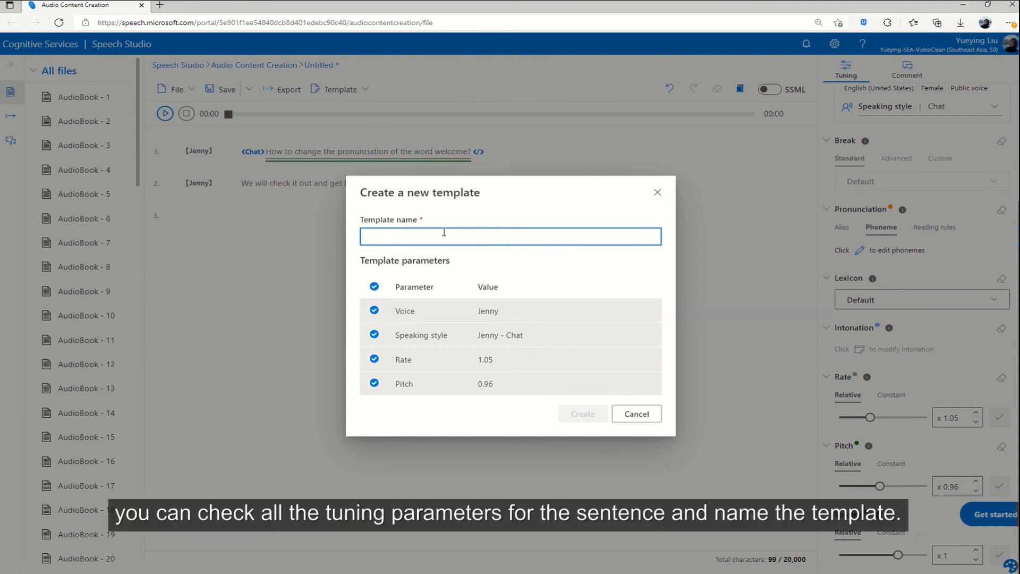
pyautogui.write('Jenny1')
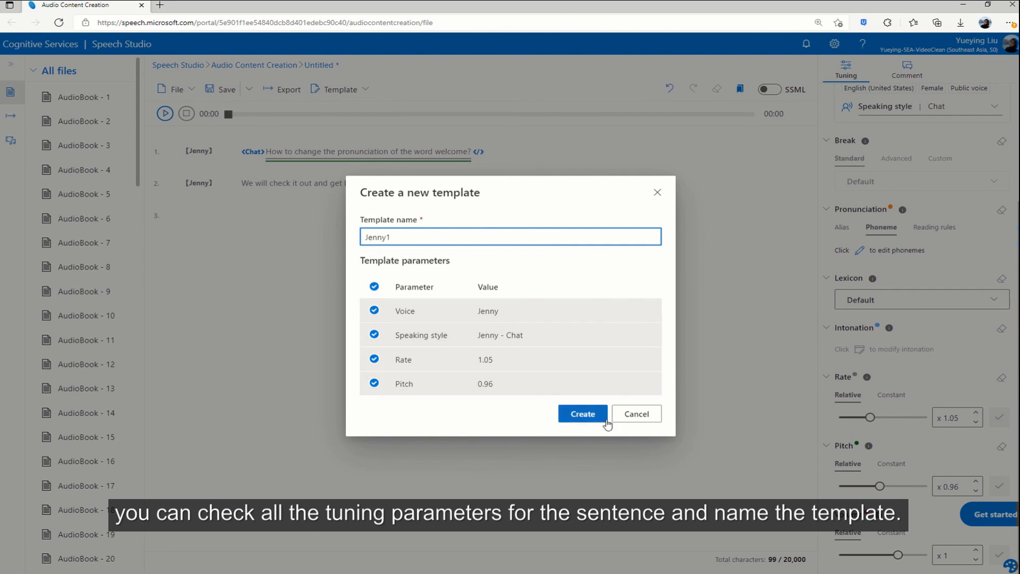
pyautogui.click(581, 414)
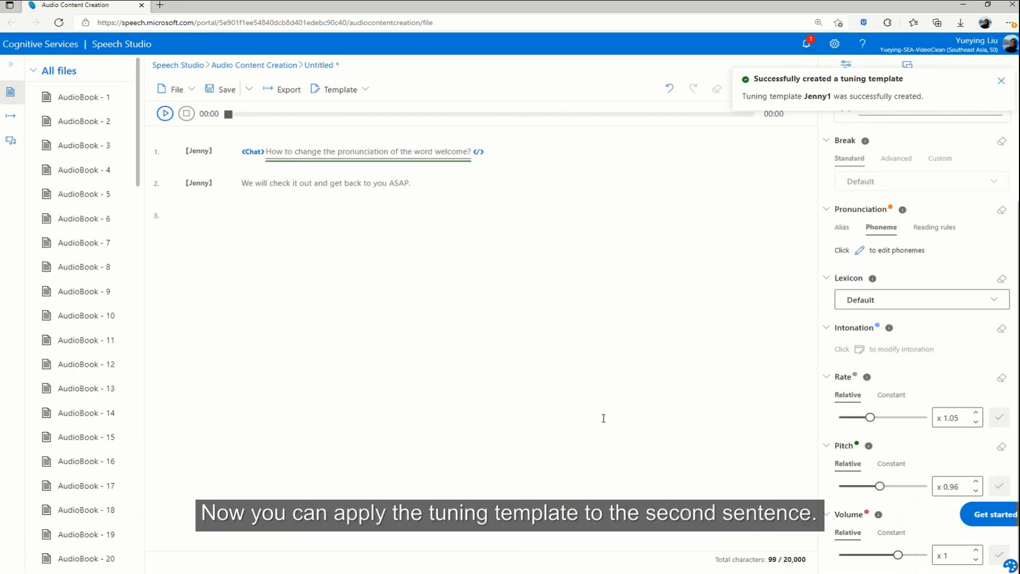
pyautogui.moveTo(517, 267)
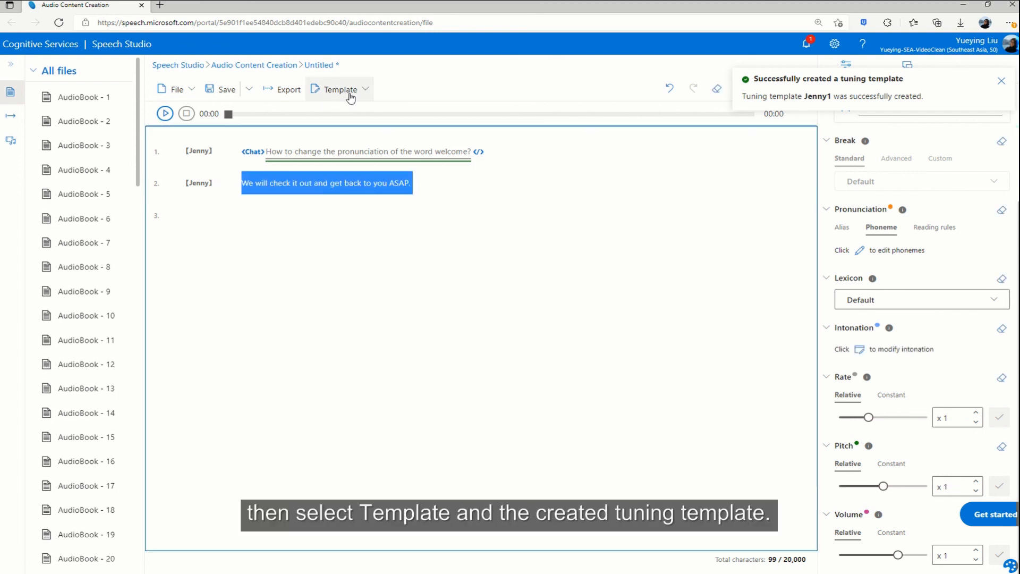
# Apply the Jenny1 template to sentence 2, giving it Chat style, rate 1.05, pitch 0.96.
pyautogui.click(339, 89)
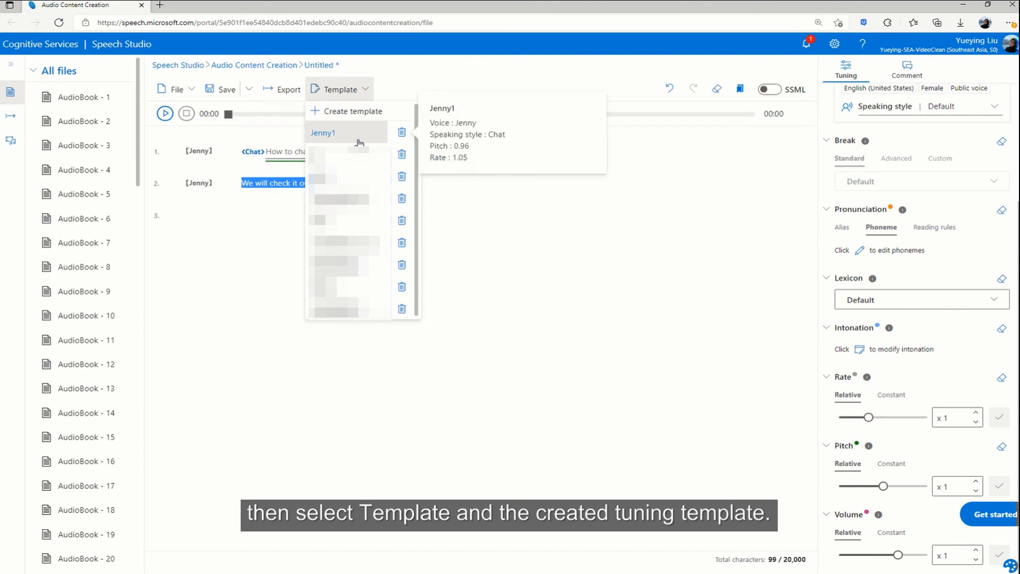
pyautogui.click(323, 133)
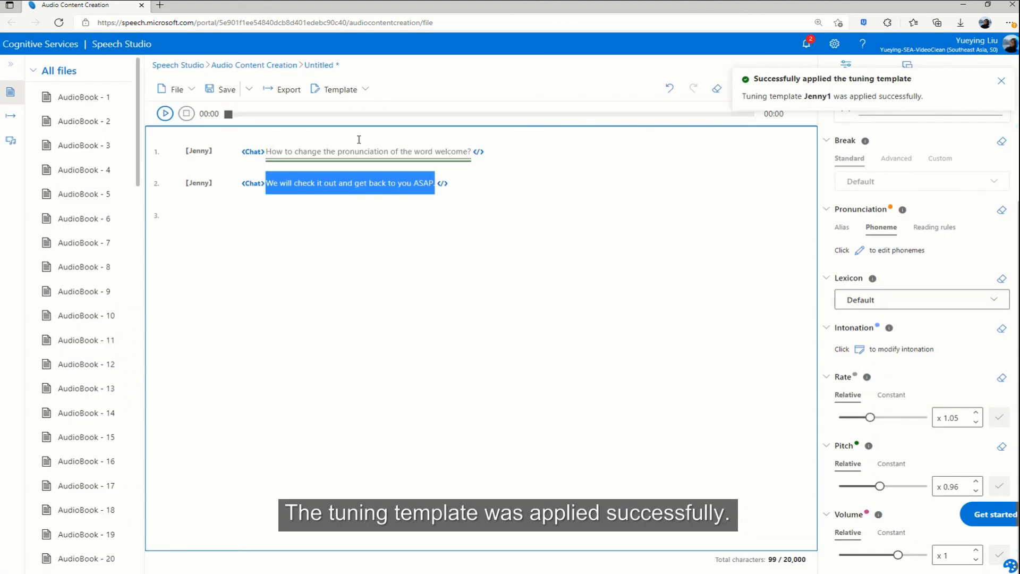